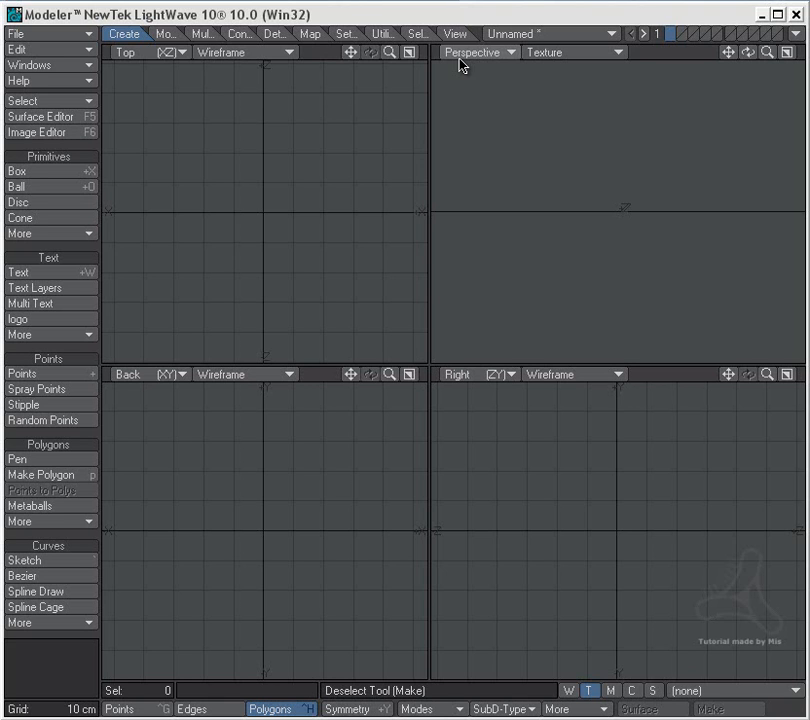
- Draw a thin round disc in the Top view with the Disc tool
left_click(19, 202)
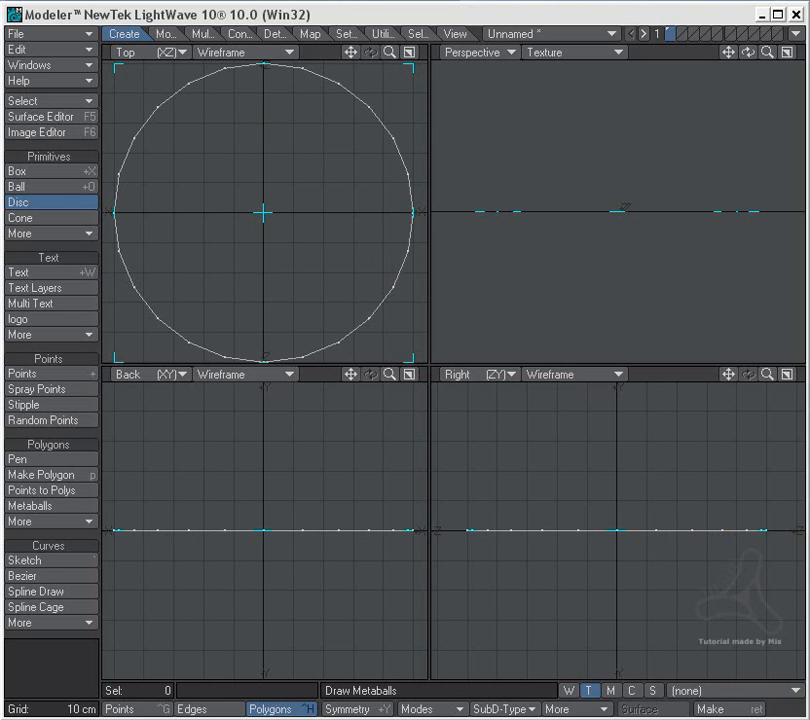
left_click(16, 459)
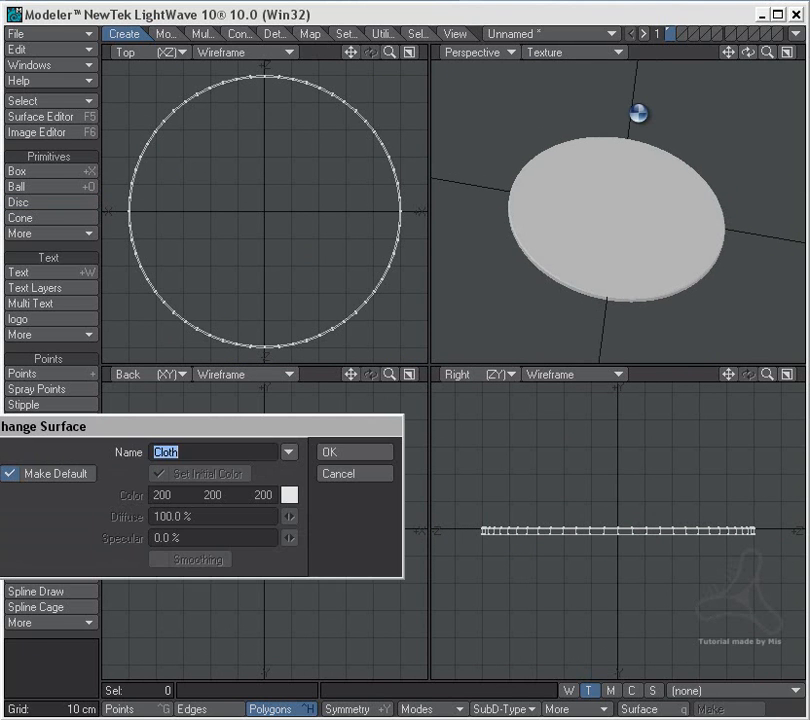
- Confirm the Cloth surface name for the disc in Change Surface
left_click(354, 452)
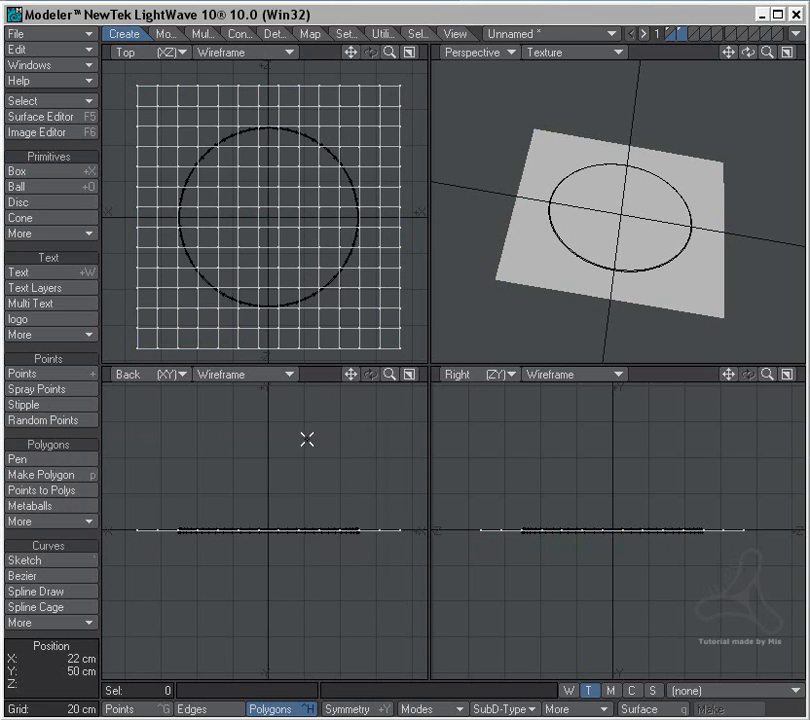
mouse_move(531, 481)
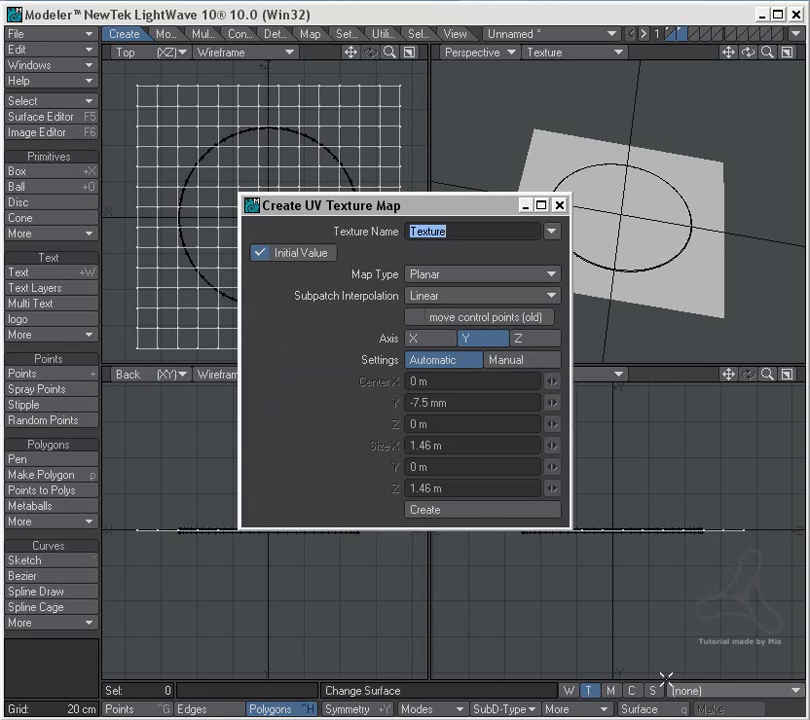
mouse_move(485, 287)
type("Tablecloth")
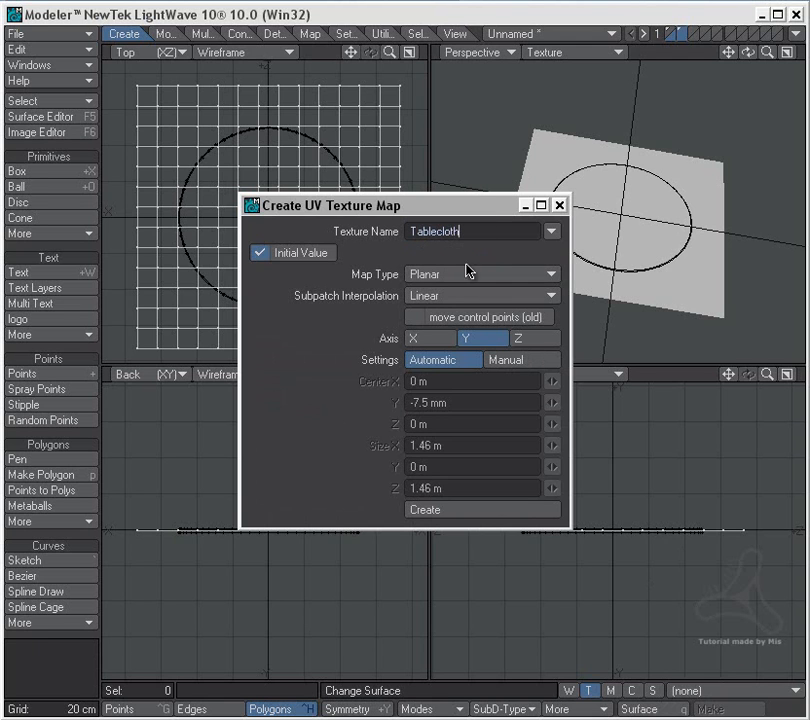
- Create the planar Tablecloth UV map with Subpatch interpolation
left_click(482, 295)
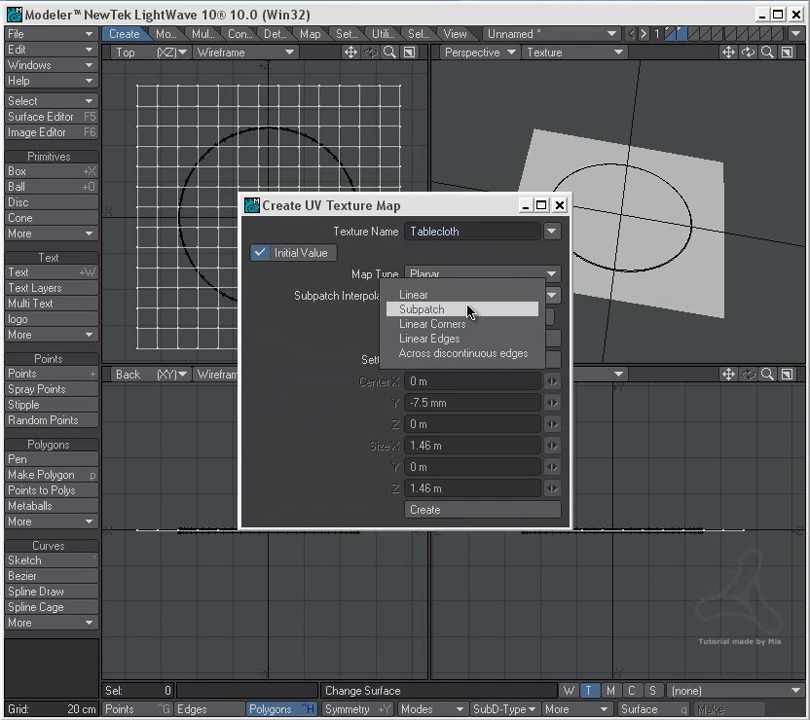
left_click(421, 309)
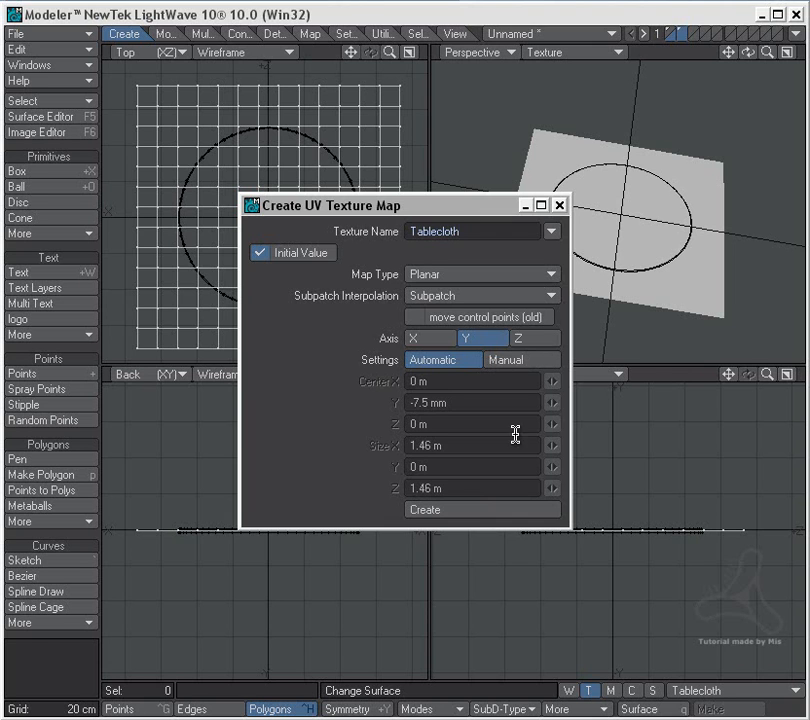
left_click(423, 509)
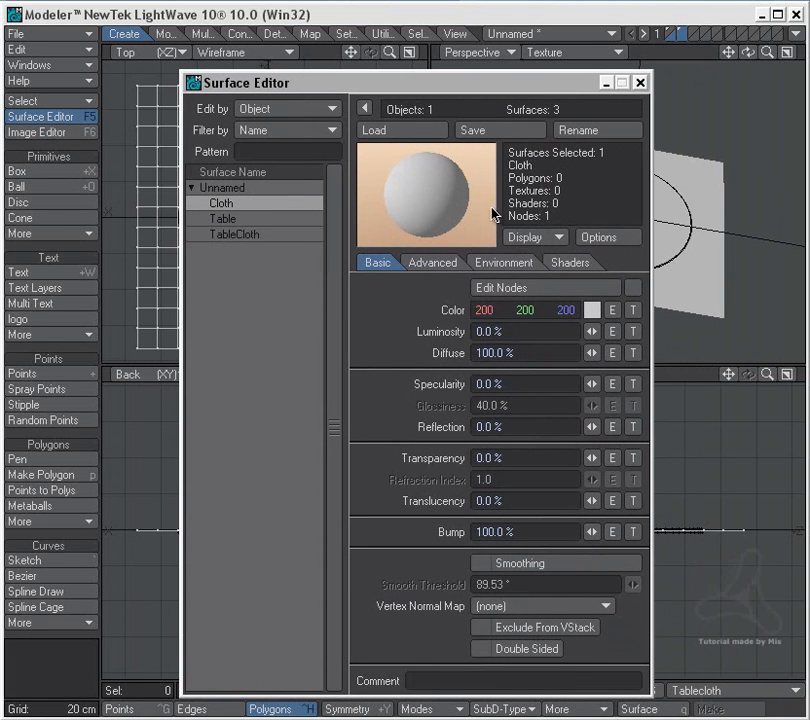
mouse_move(278, 238)
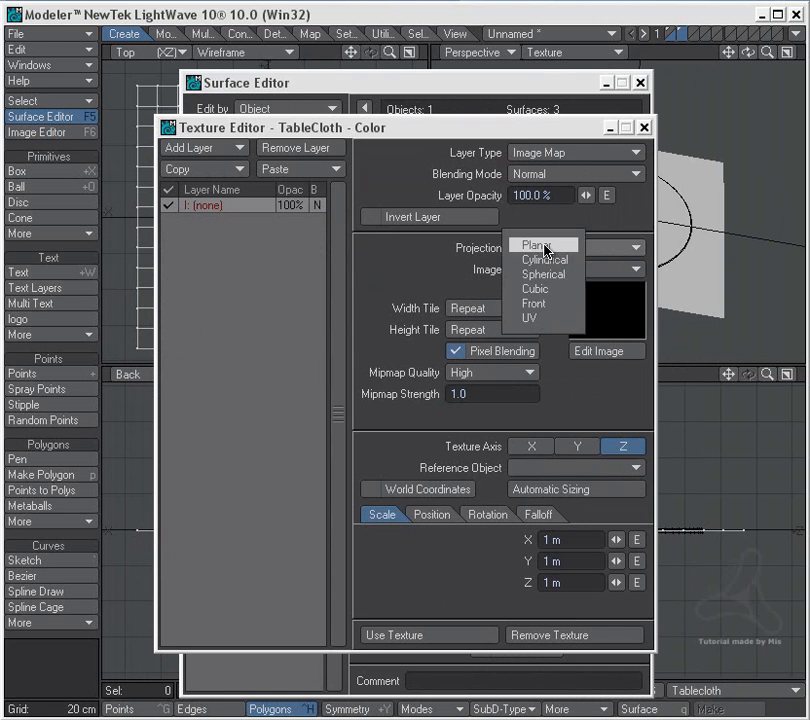
- Set the TableCloth colour texture to UV projection and choose to load an image
left_click(529, 318)
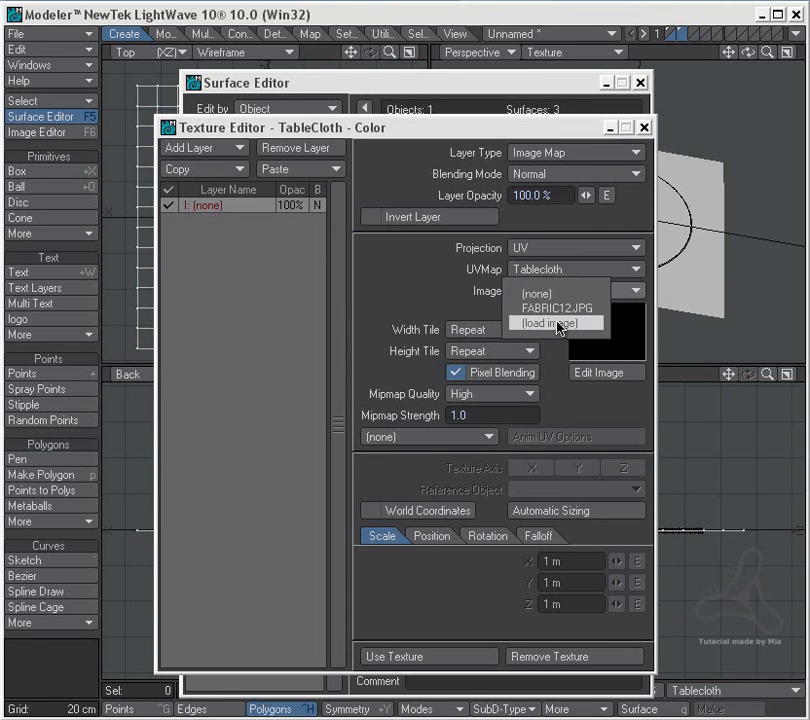
left_click(557, 322)
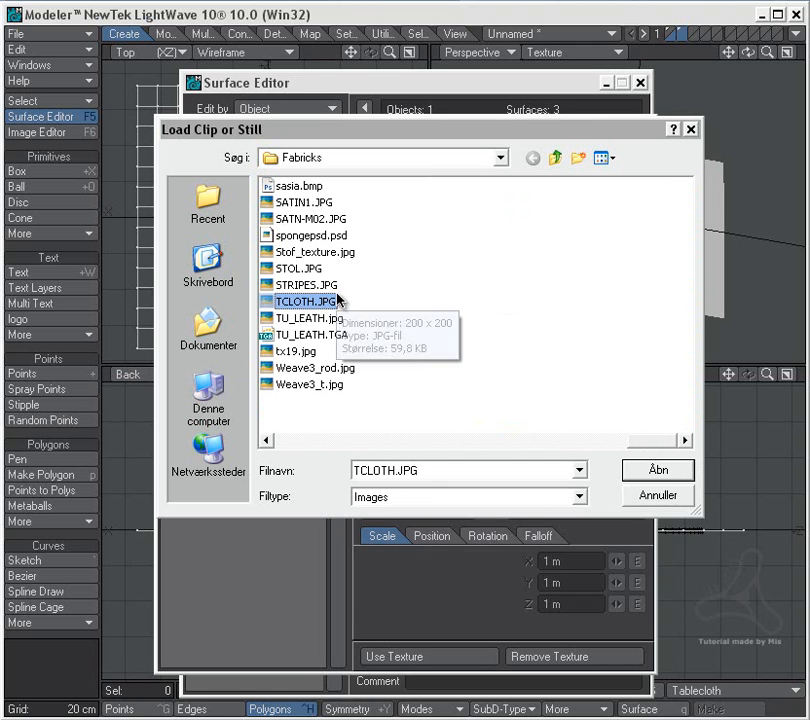
- Load red_tablecloth.jpg as the TableCloth colour texture image
left_click(604, 158)
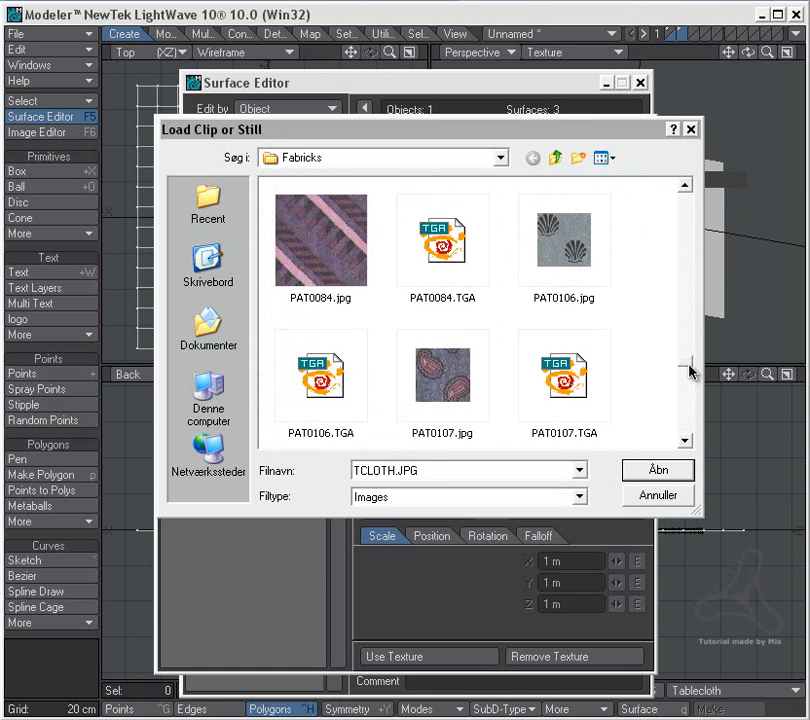
scroll("down", 3)
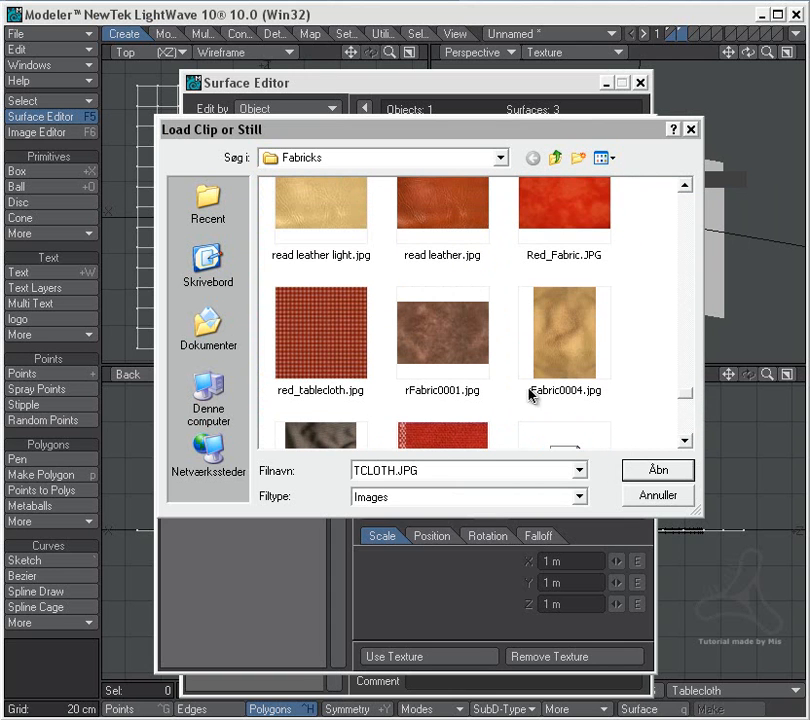
left_click(321, 333)
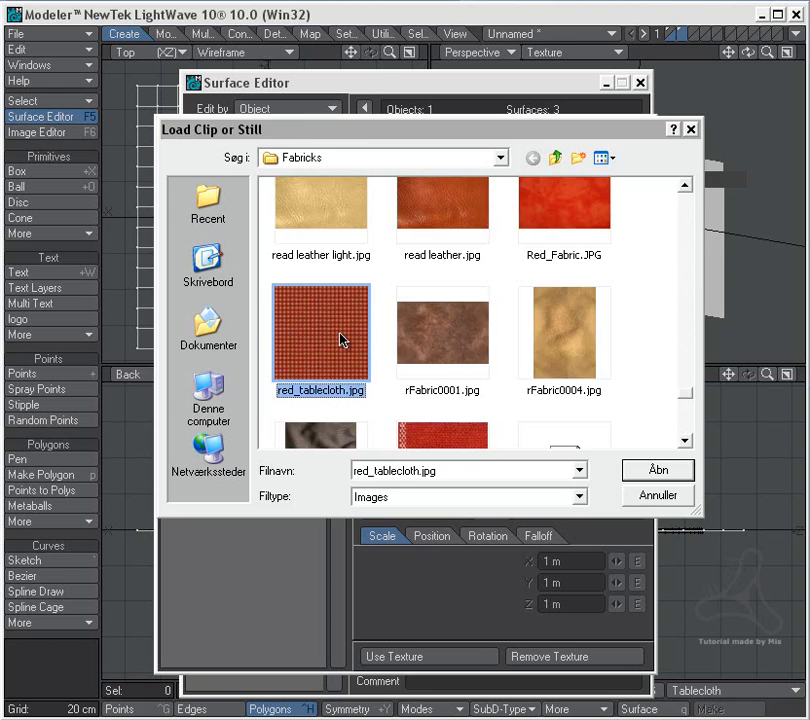
left_click(657, 470)
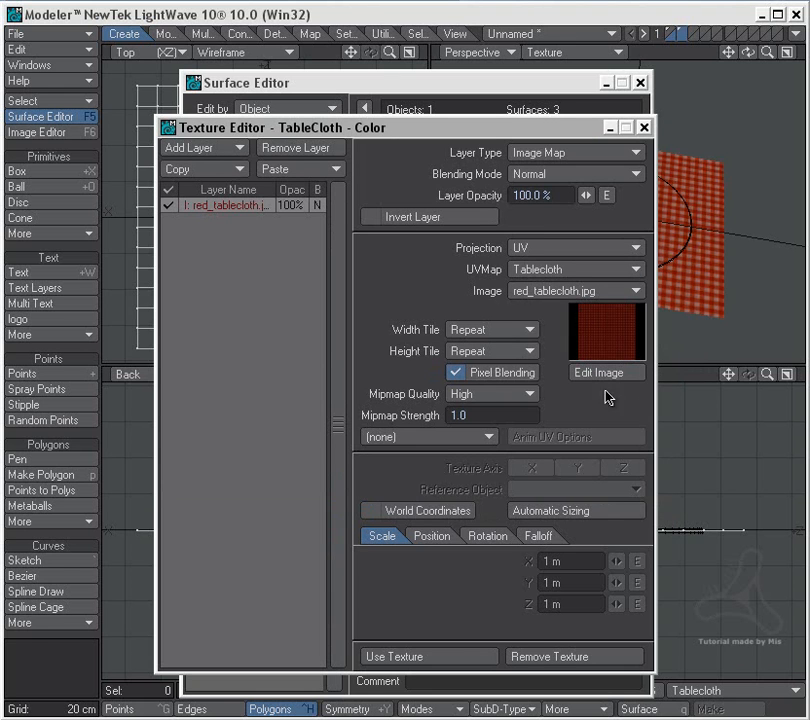
- Enable Smoothing on the TableCloth surface and close the texture and surface editors
left_click(643, 127)
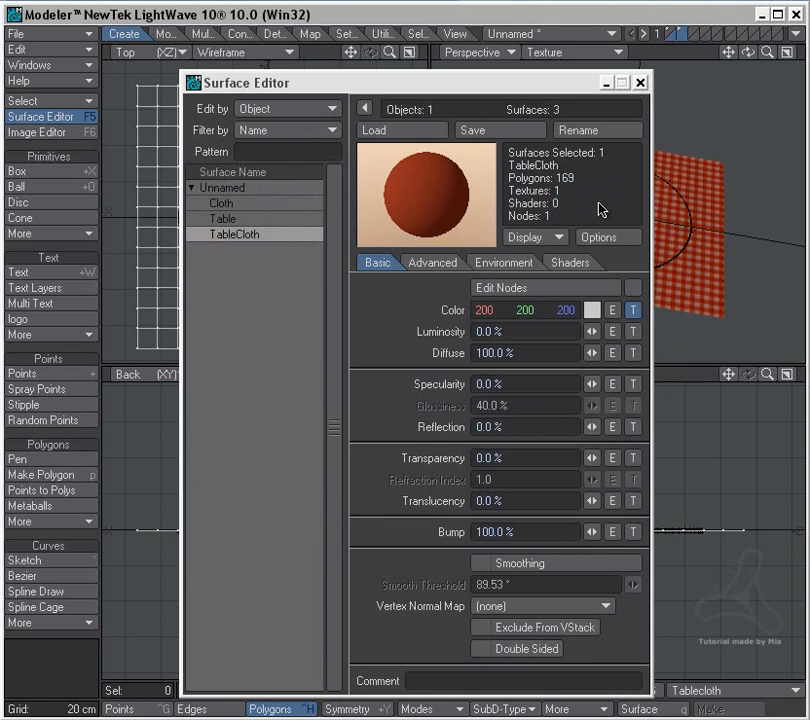
left_click(481, 563)
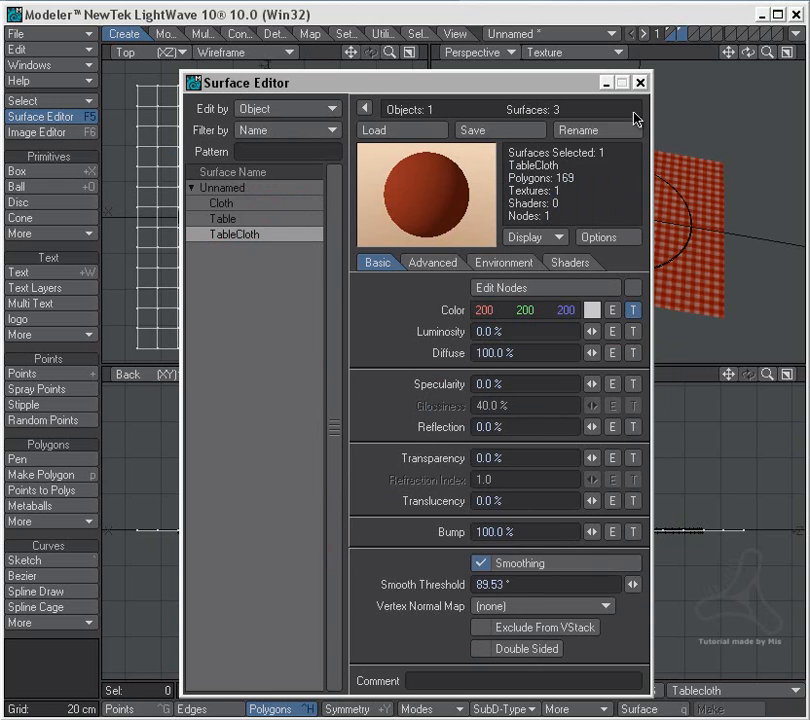
left_click(640, 82)
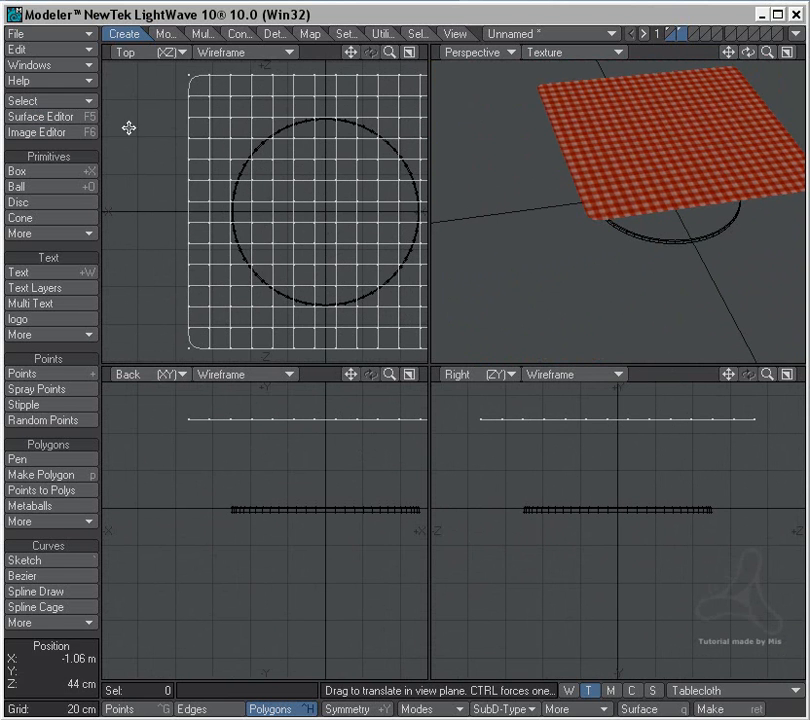
- Save the object as 'Tablecloth animation setup'
left_click(16, 33)
type("Tablecloth animation se")
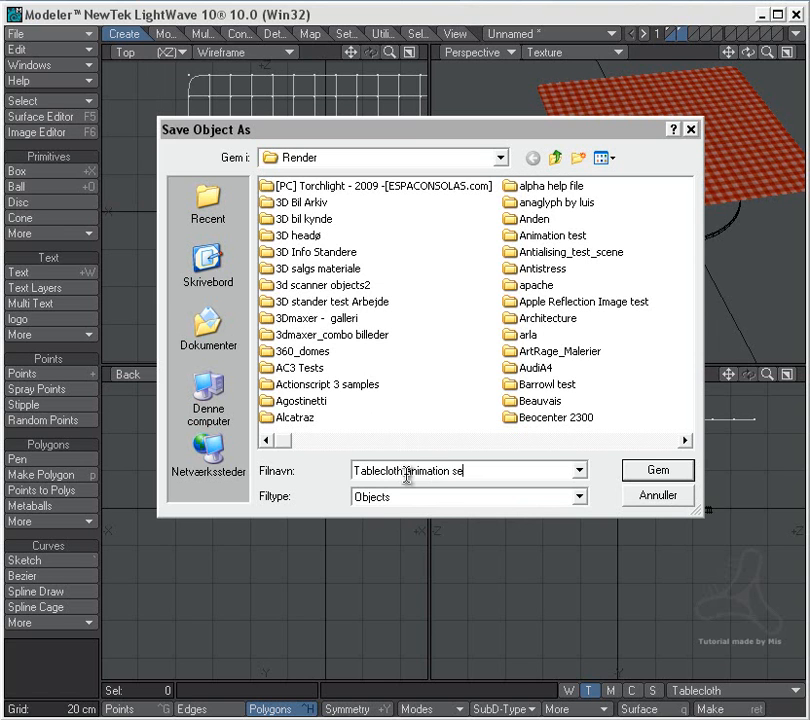
left_click(657, 470)
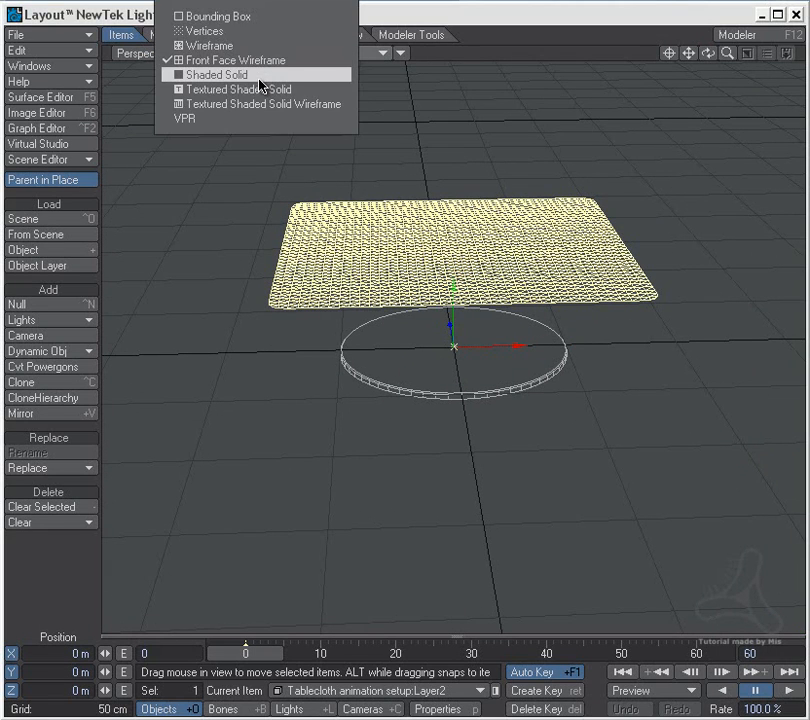
- Switch the Layout viewport to Textured Shaded Solid display
left_click(237, 89)
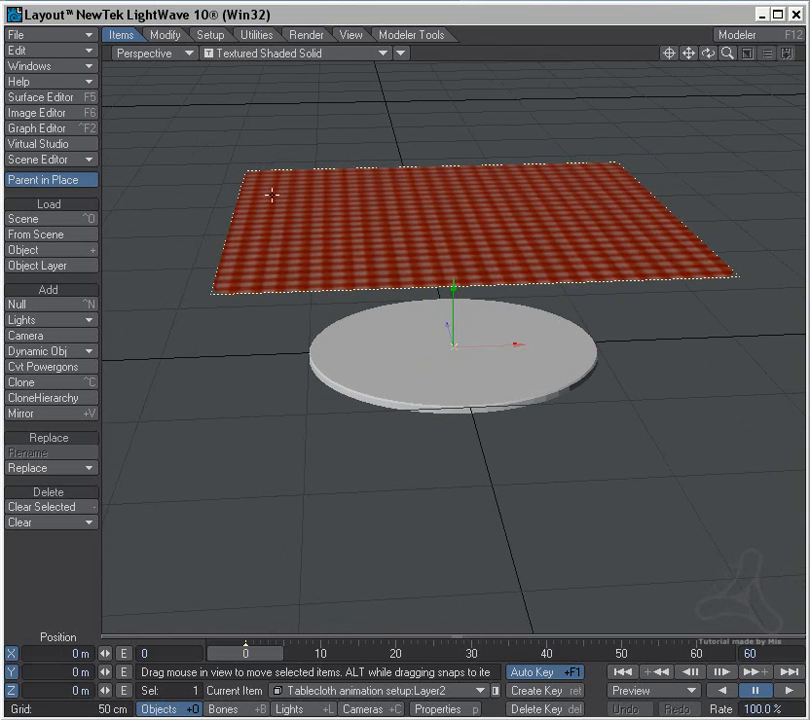
mouse_move(405, 180)
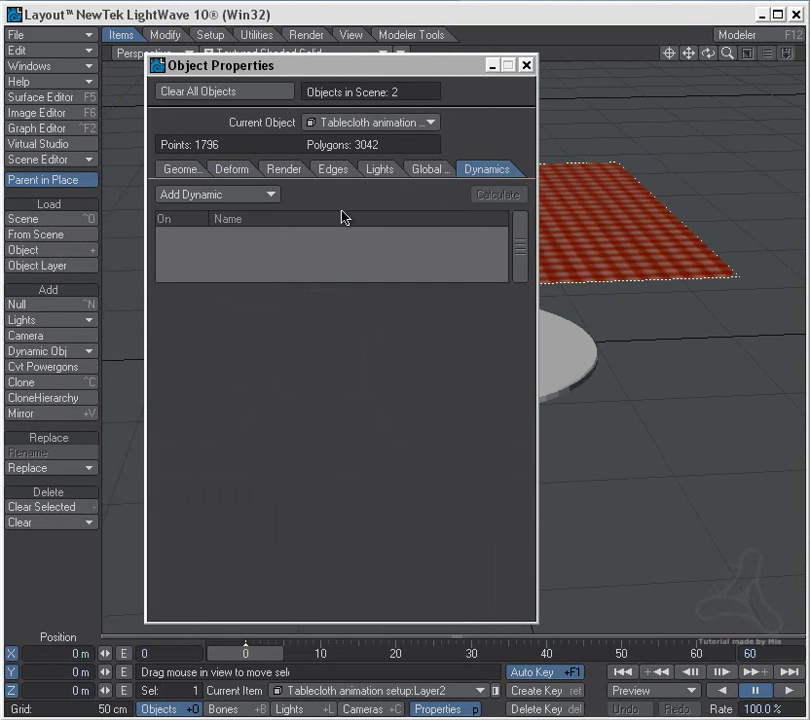
- Add ClothFX to the sheet and make it collide with all objects
left_click(217, 194)
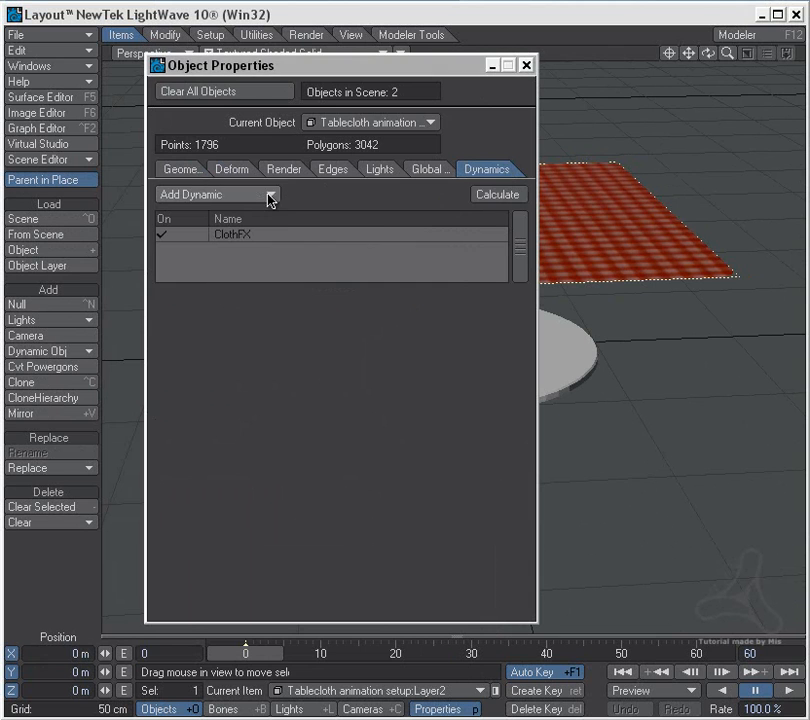
mouse_move(407, 70)
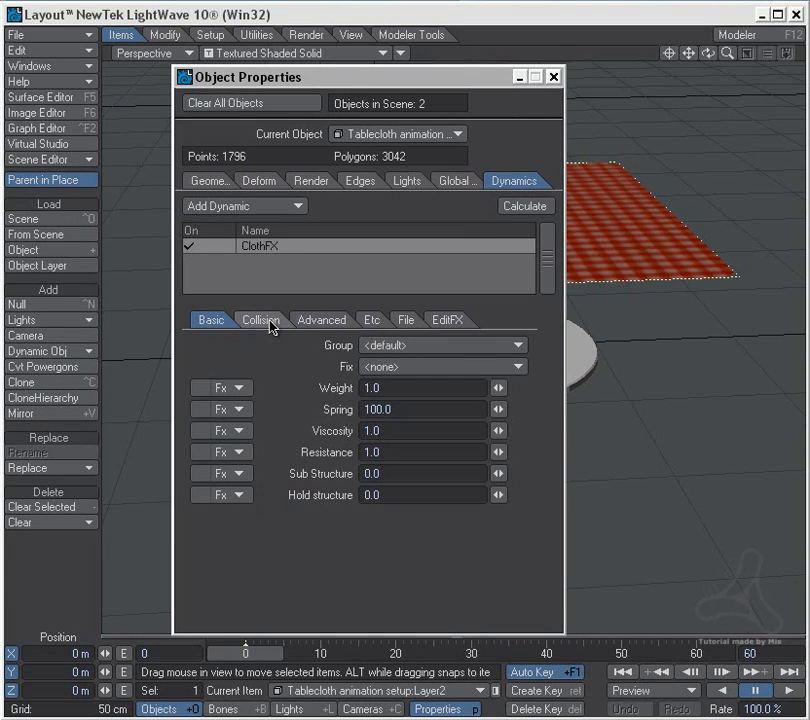
left_click(260, 319)
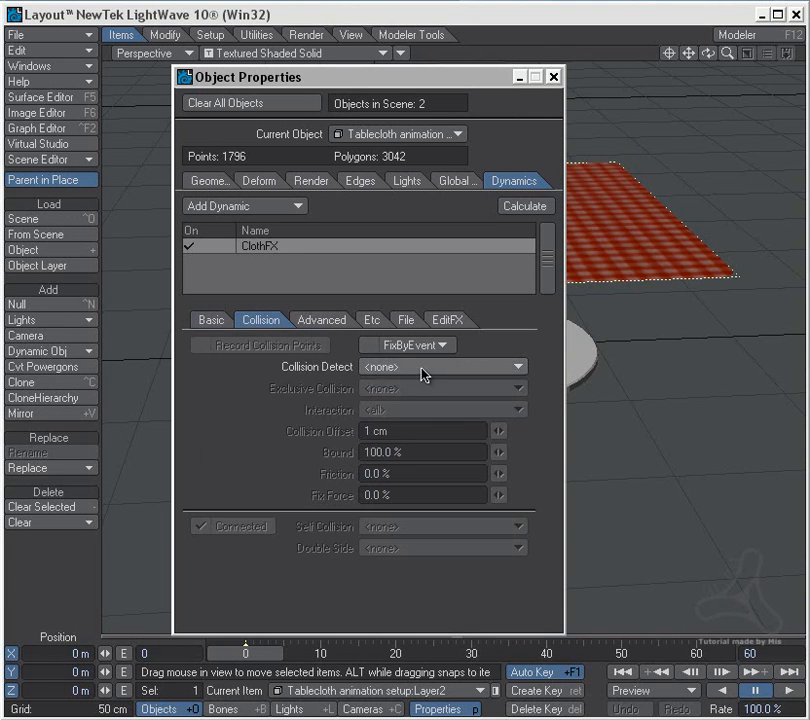
left_click(442, 366)
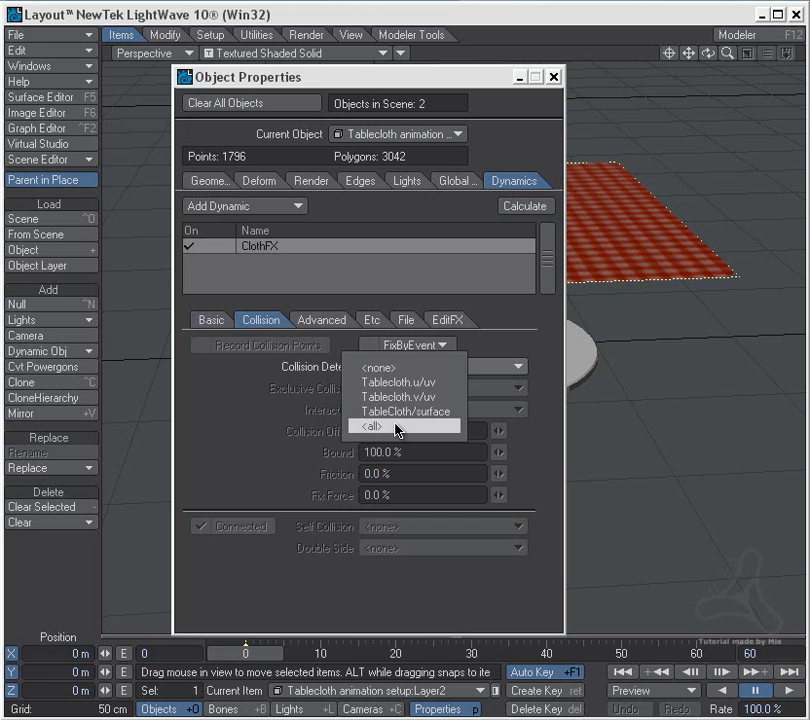
left_click(321, 319)
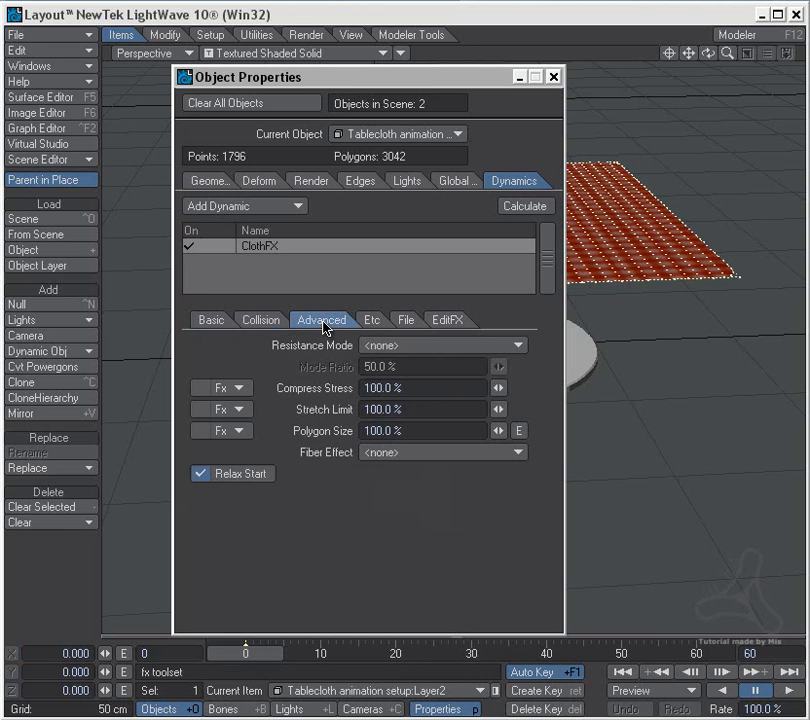
mouse_move(375, 325)
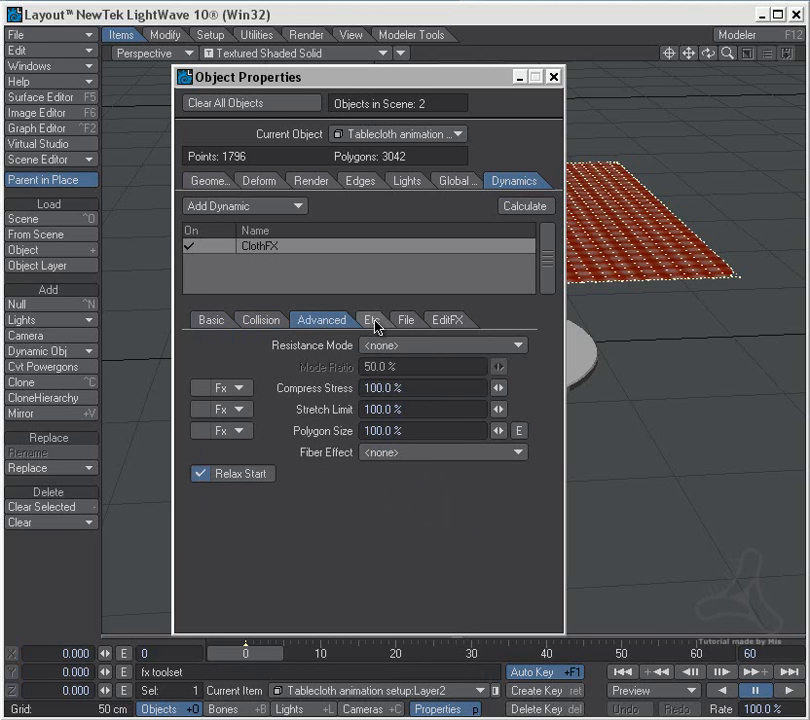
- Set ClothFX Y gravity to -50 cm and close the properties window
left_click(372, 319)
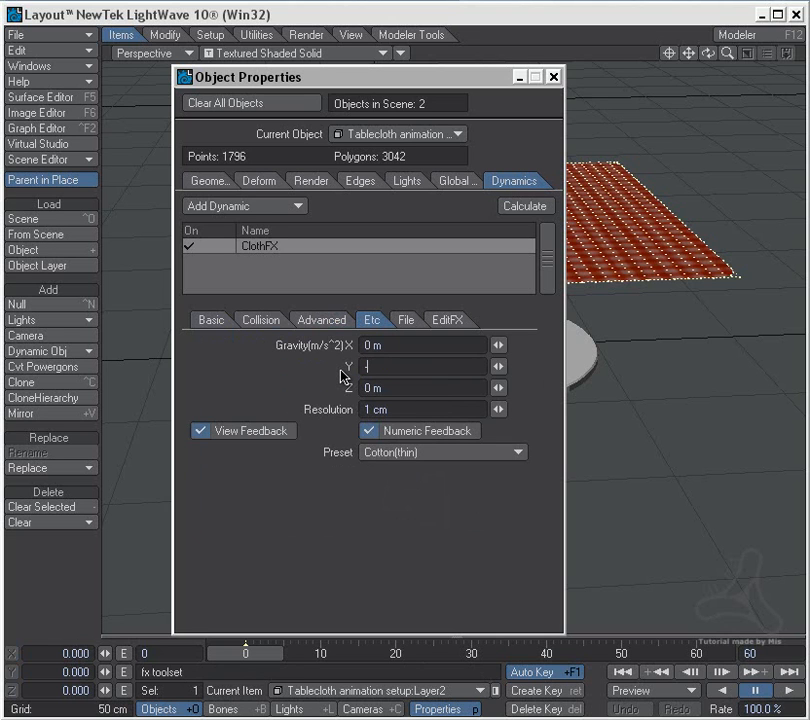
type("-50cm")
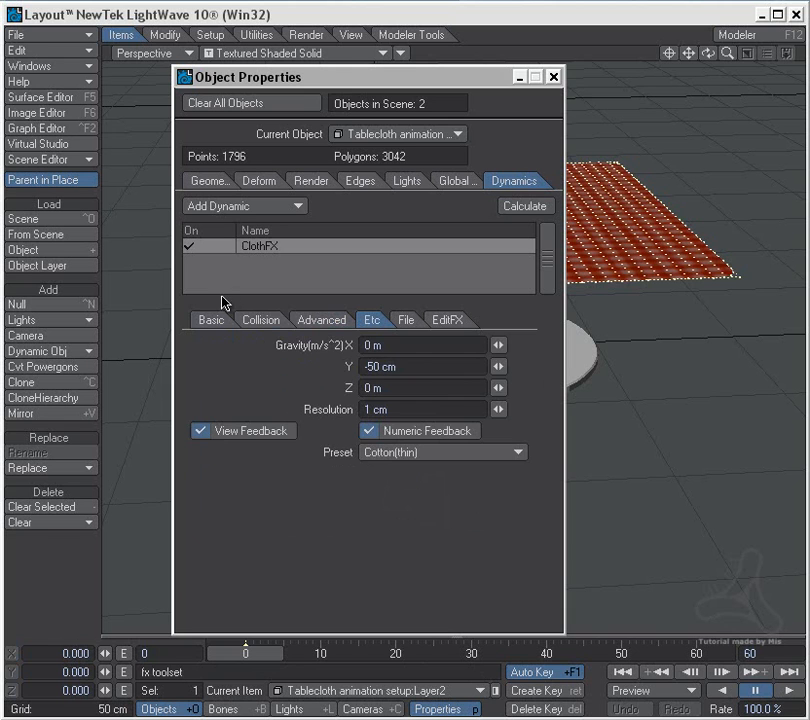
left_click(212, 319)
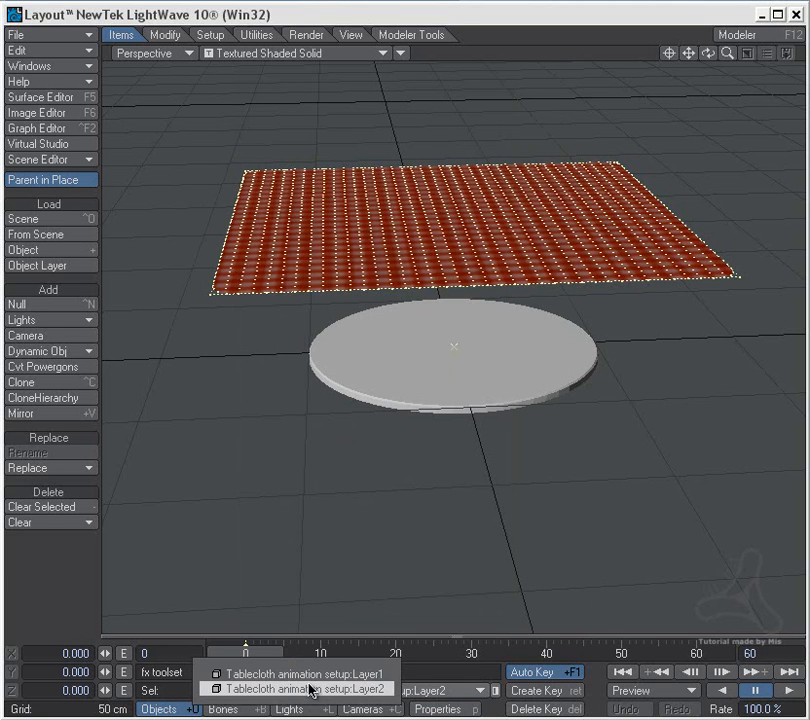
- Add a Collision dynamic of type Object-Advanced to the Layer1 table
left_click(432, 709)
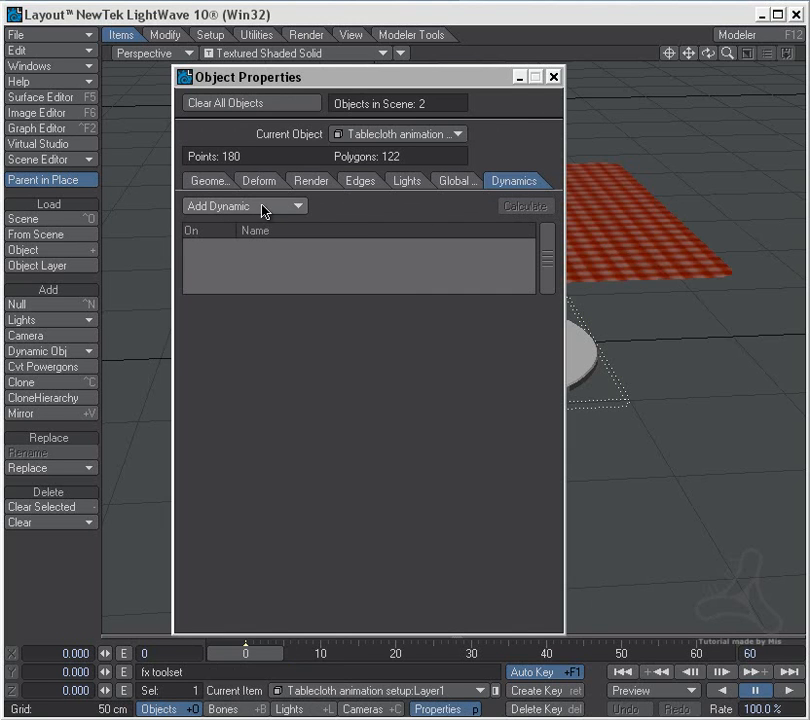
left_click(245, 206)
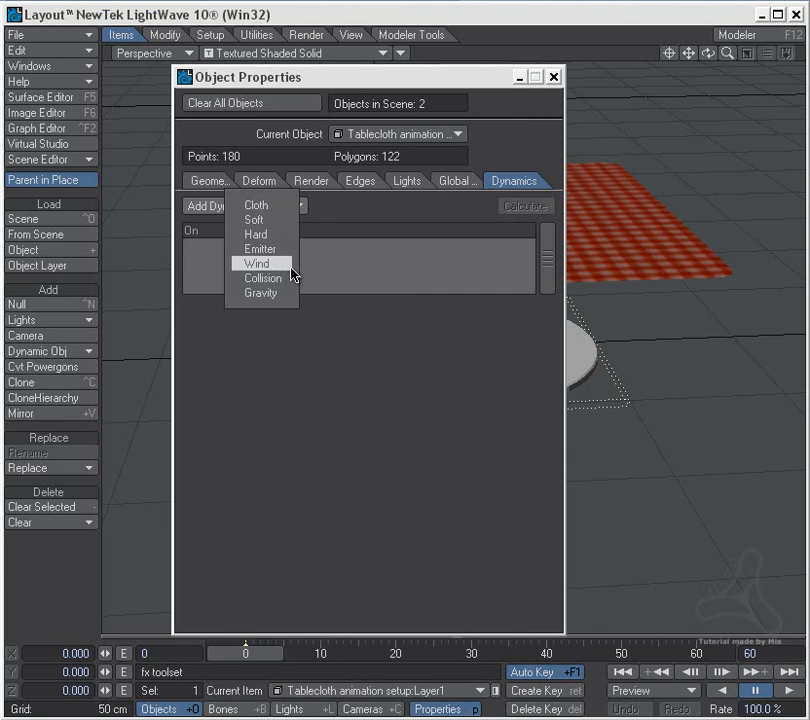
left_click(262, 278)
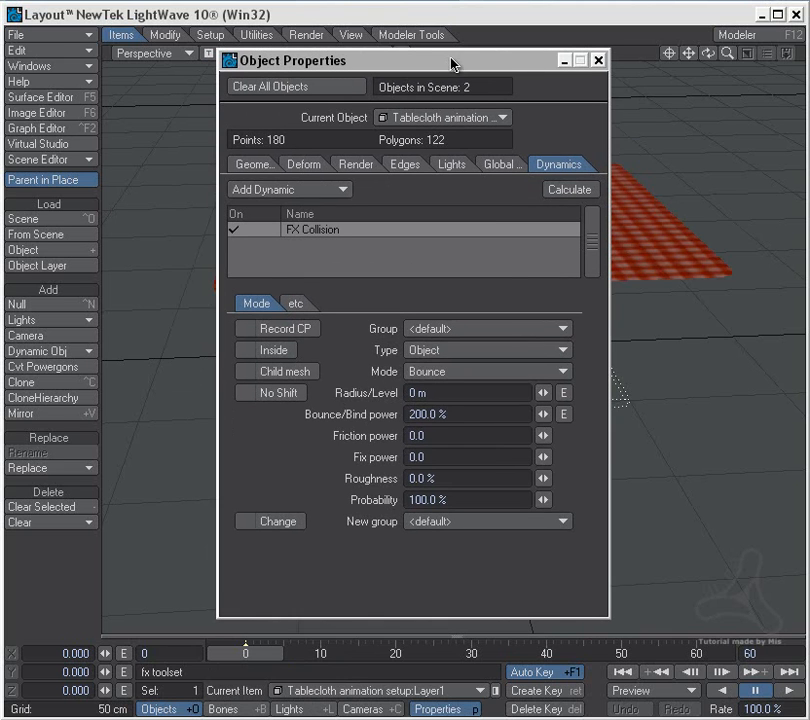
left_click(487, 371)
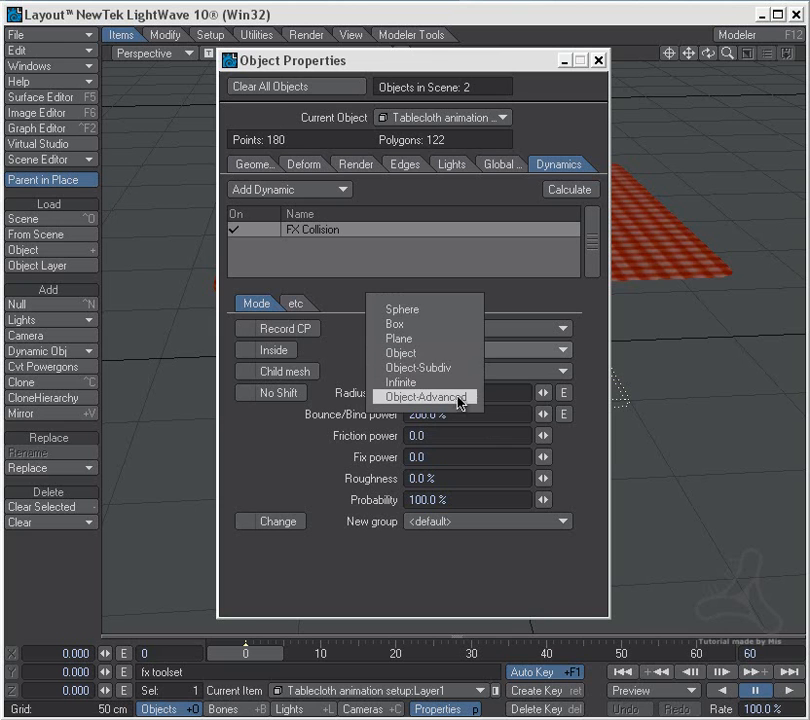
left_click(421, 397)
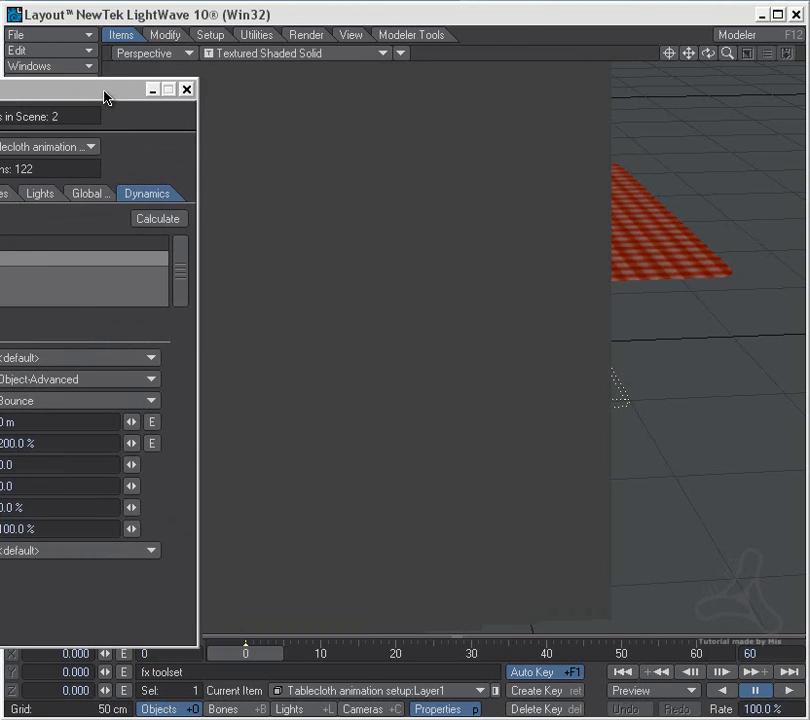
- Calculate the ClothFX simulation over 250 frames, then return to the animation start
left_click(158, 218)
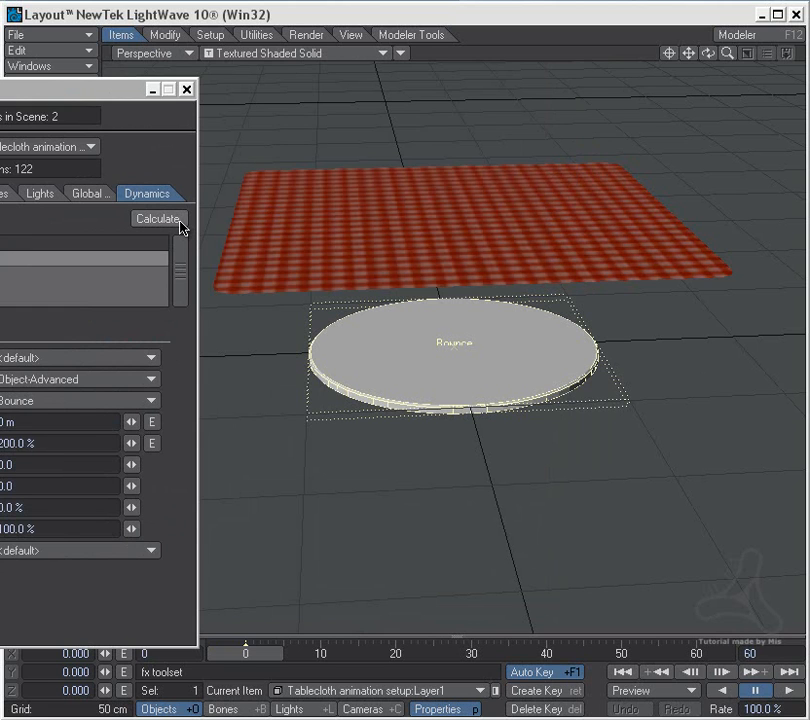
left_click(157, 219)
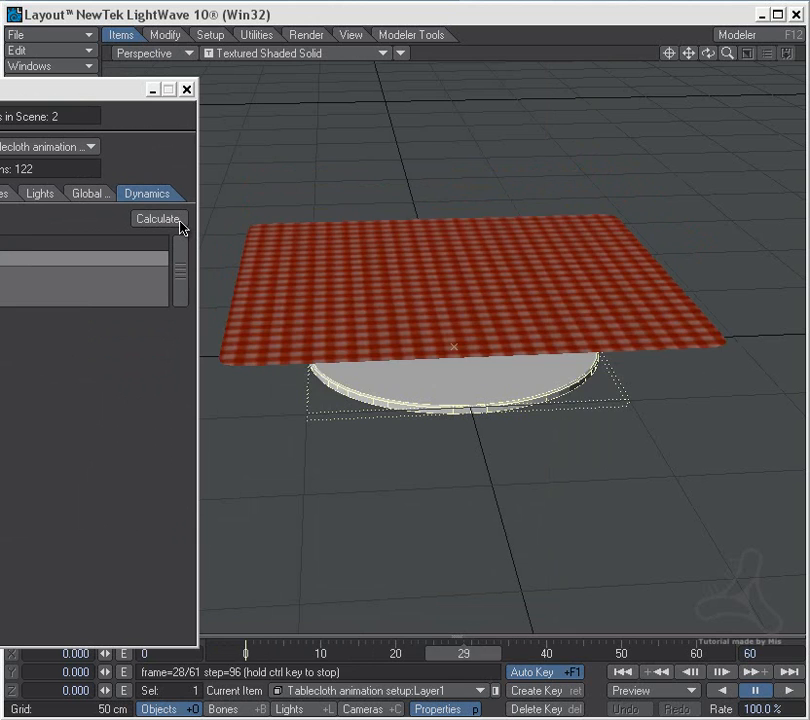
left_click(157, 218)
type("250")
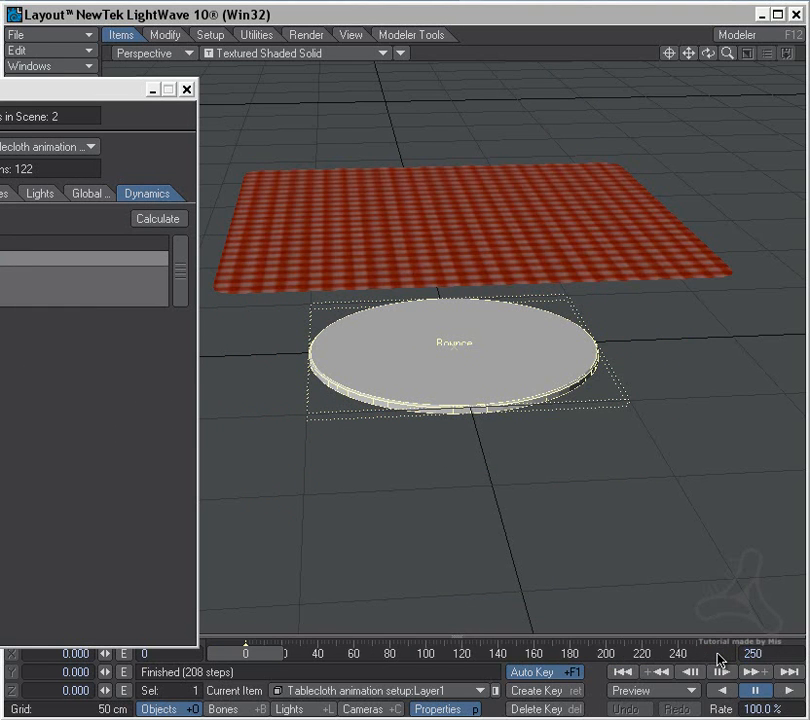
left_click(157, 218)
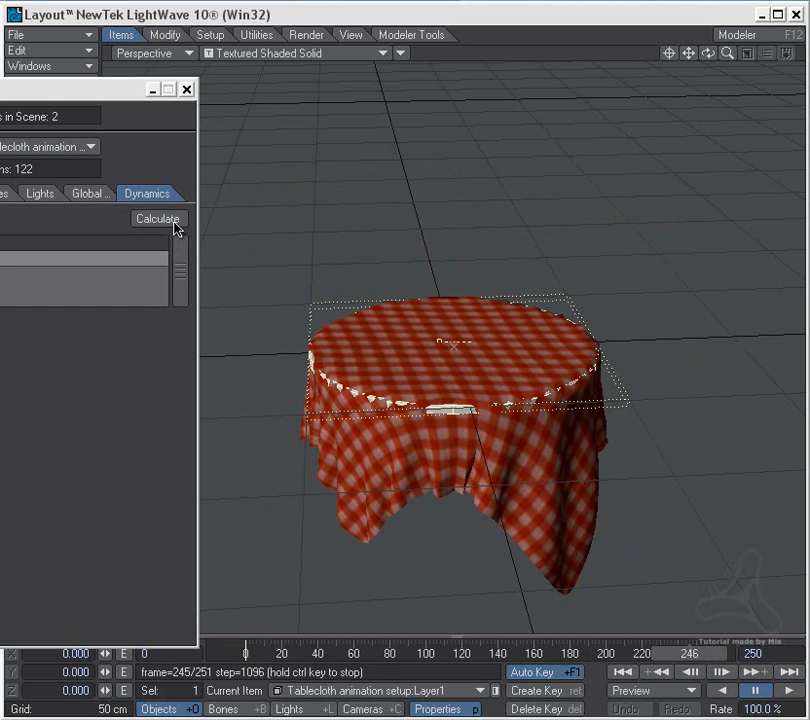
left_click(157, 218)
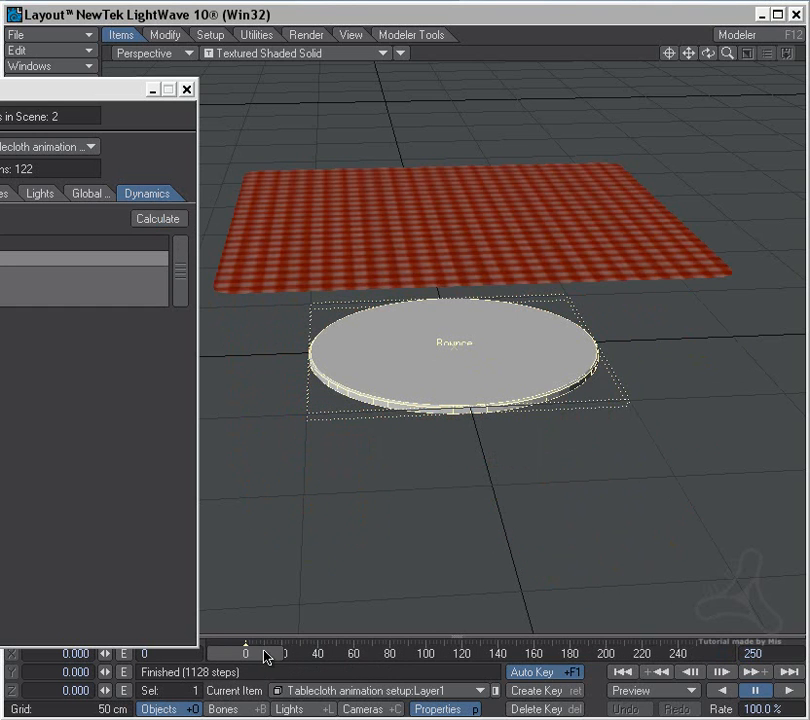
- Move to frame 139, close Object Properties and make the tablecloth current
left_click_drag(245, 653, 352, 653)
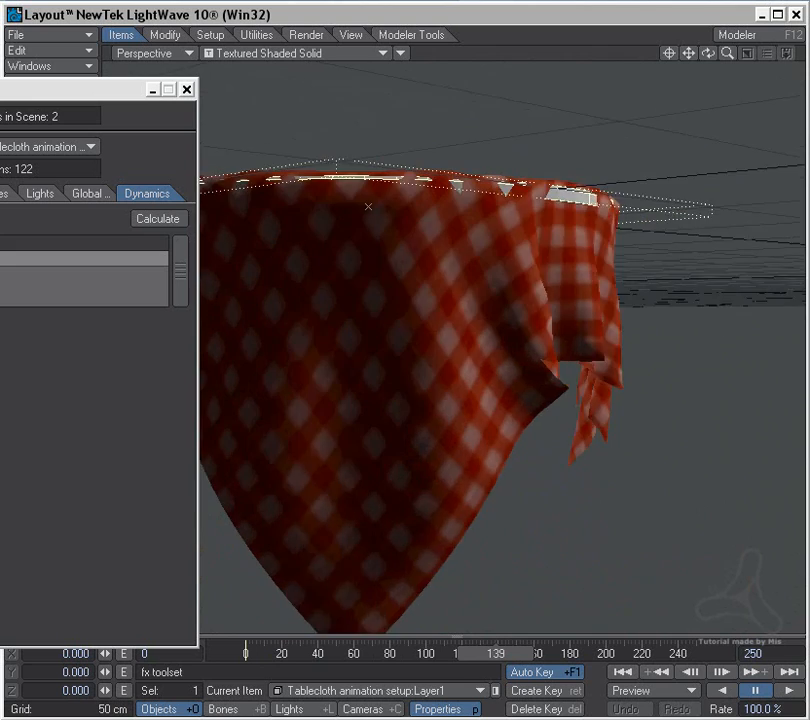
left_click(158, 218)
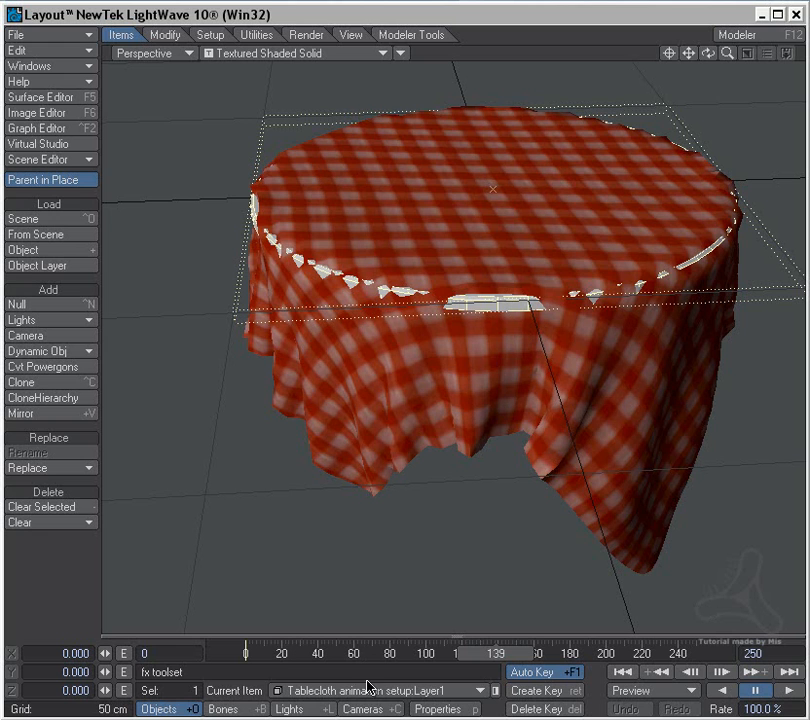
left_click(390, 690)
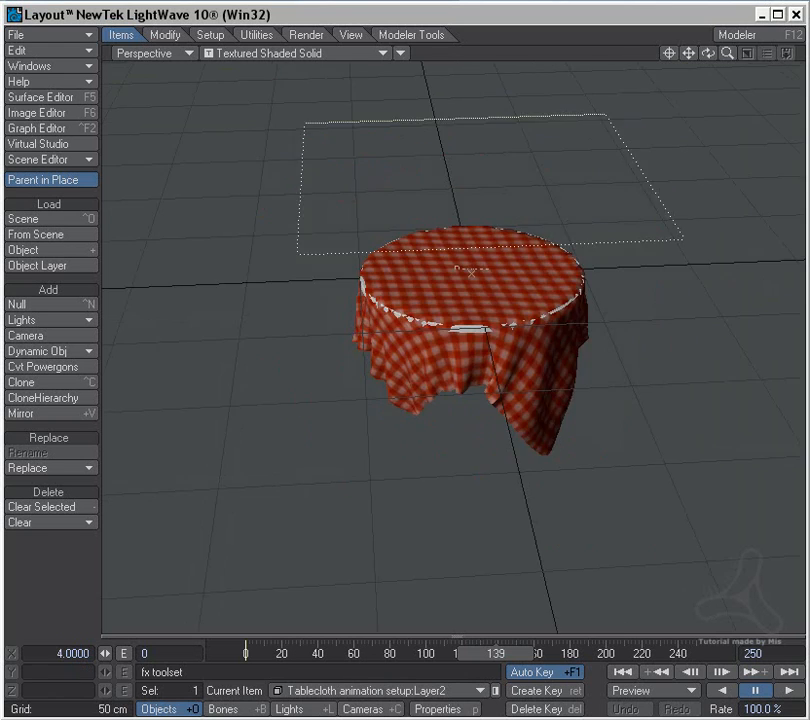
- Save the draped tablecloth via Save Trans Object under the name 'Tablecld'
left_click(14, 14)
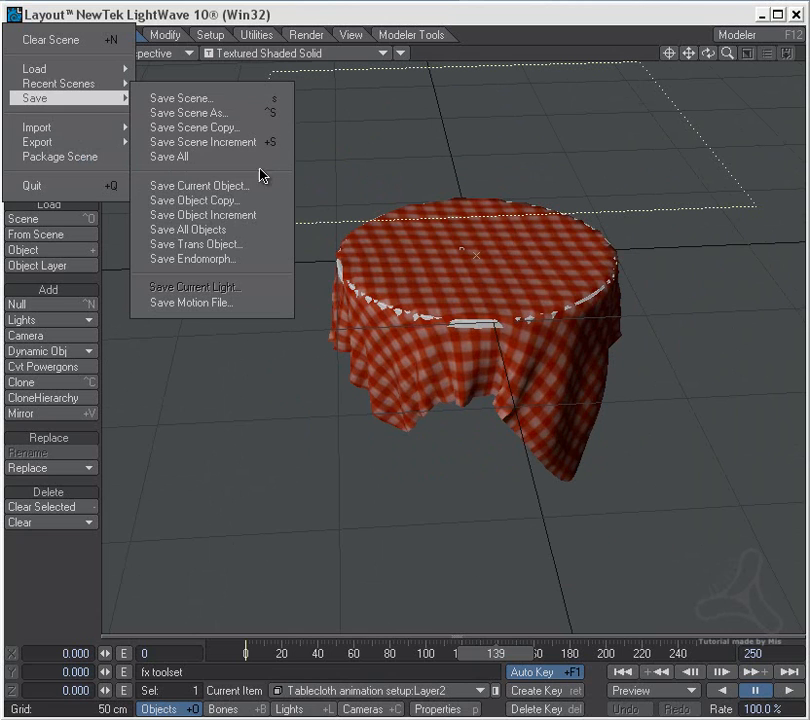
mouse_move(210, 244)
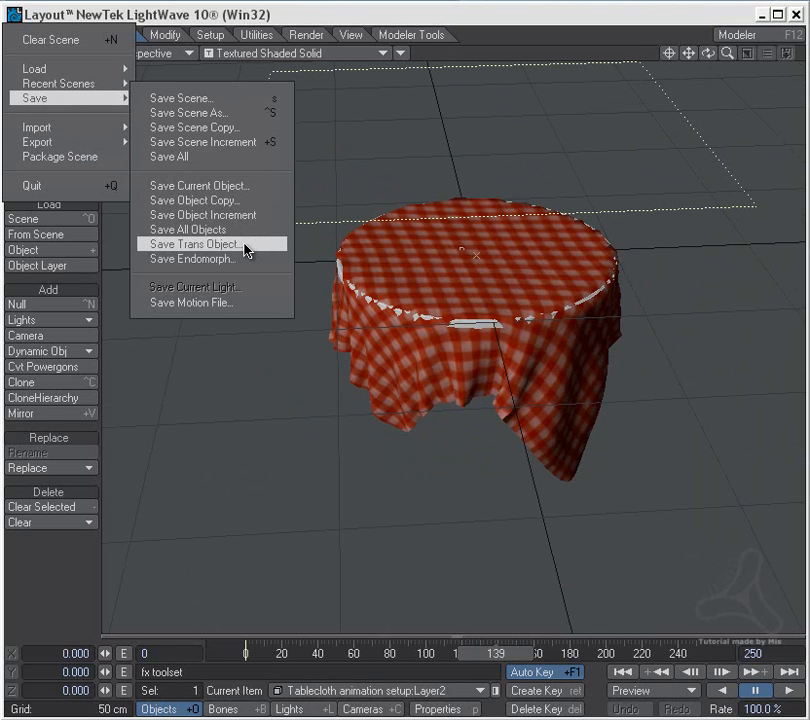
left_click(193, 244)
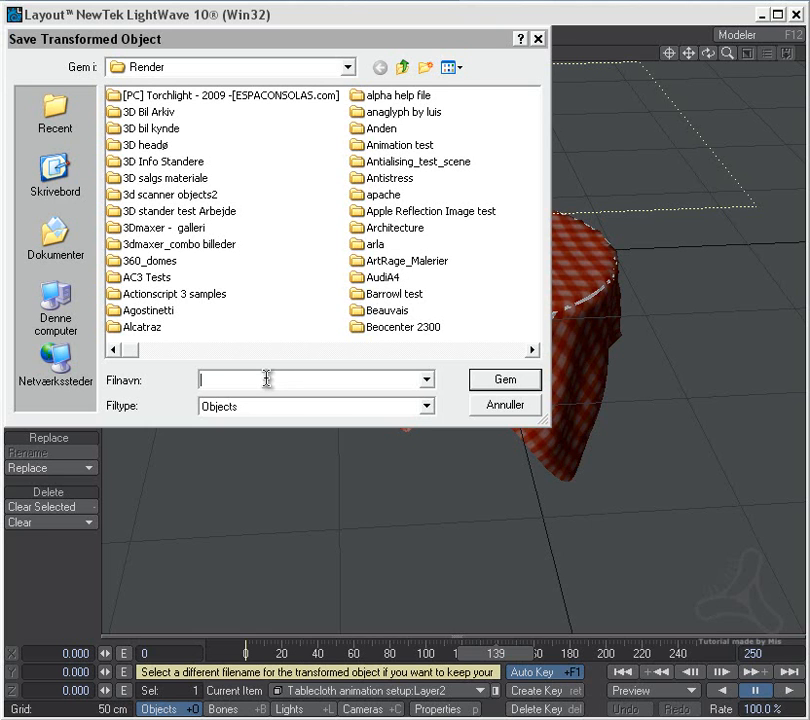
type("Tablecld")
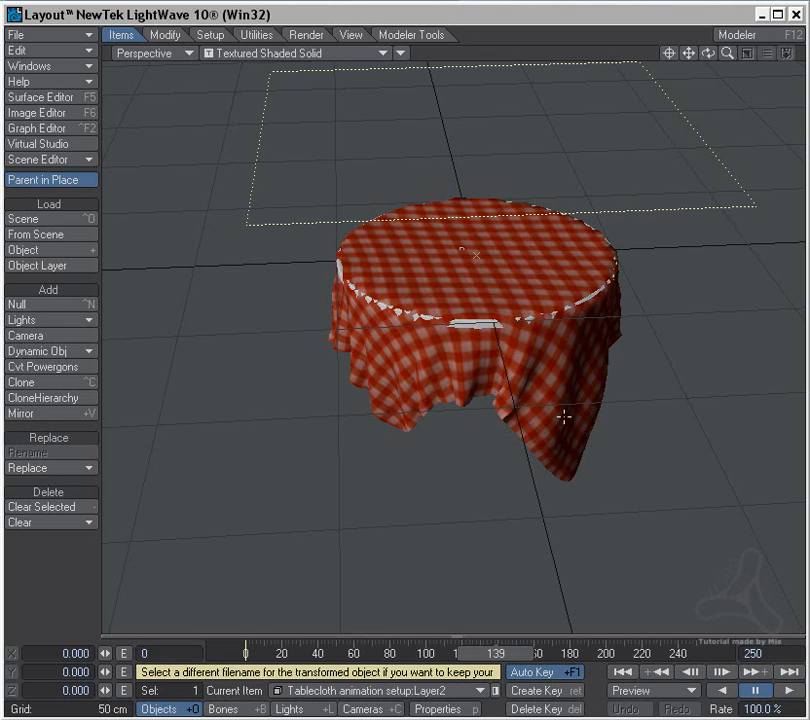
mouse_move(461, 301)
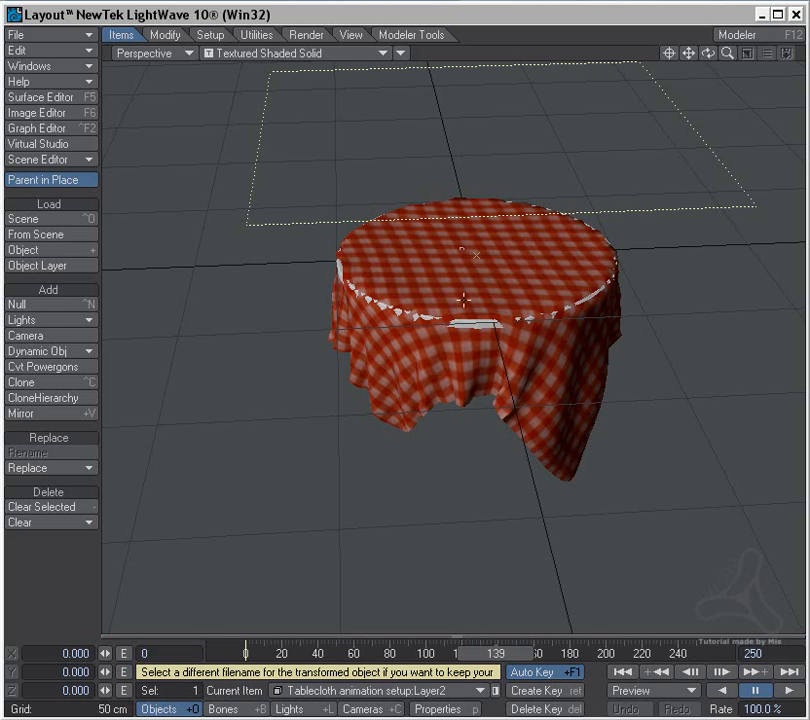
mouse_move(623, 419)
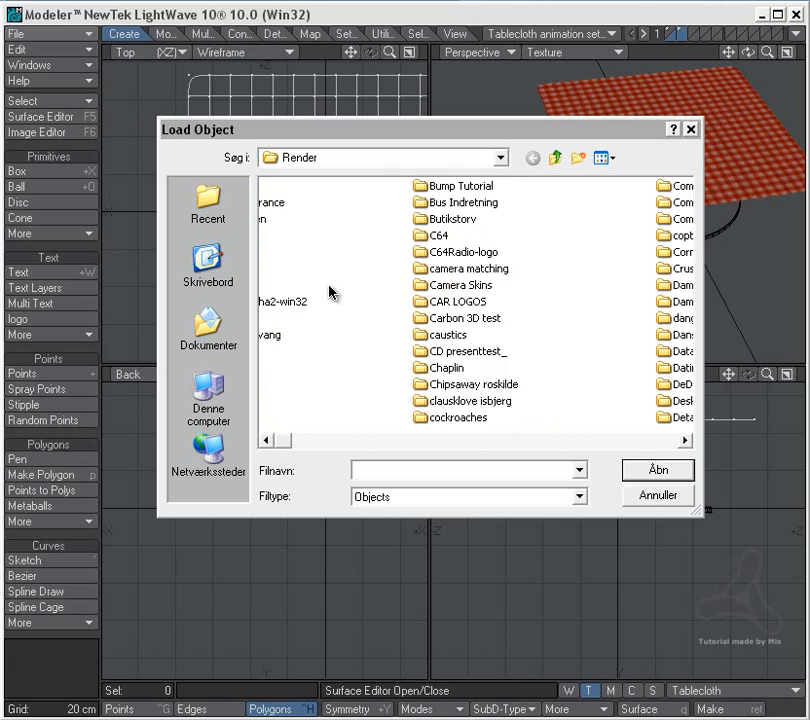
- Load Tablecloth Done.lwo into Modeler
left_click(330, 351)
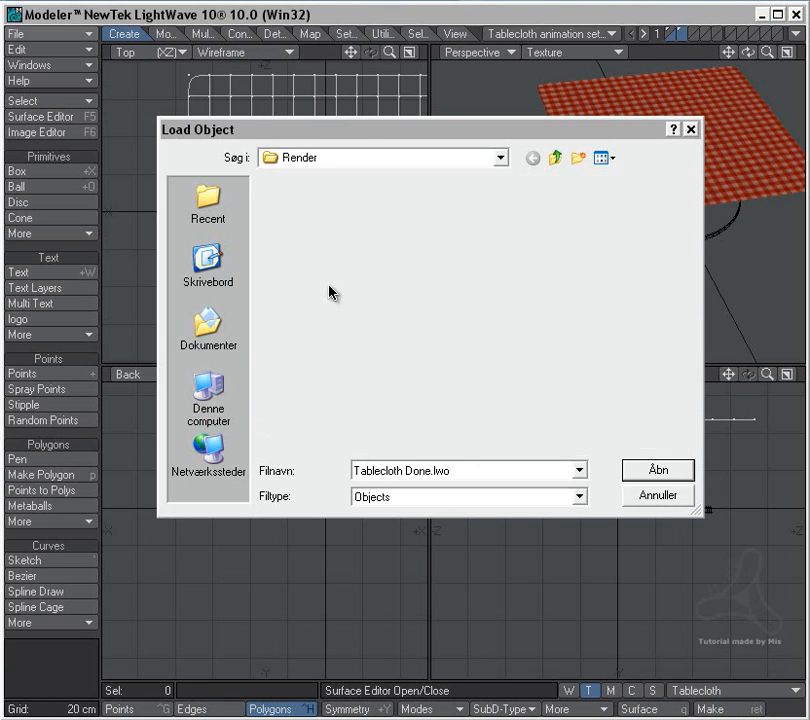
left_click(657, 470)
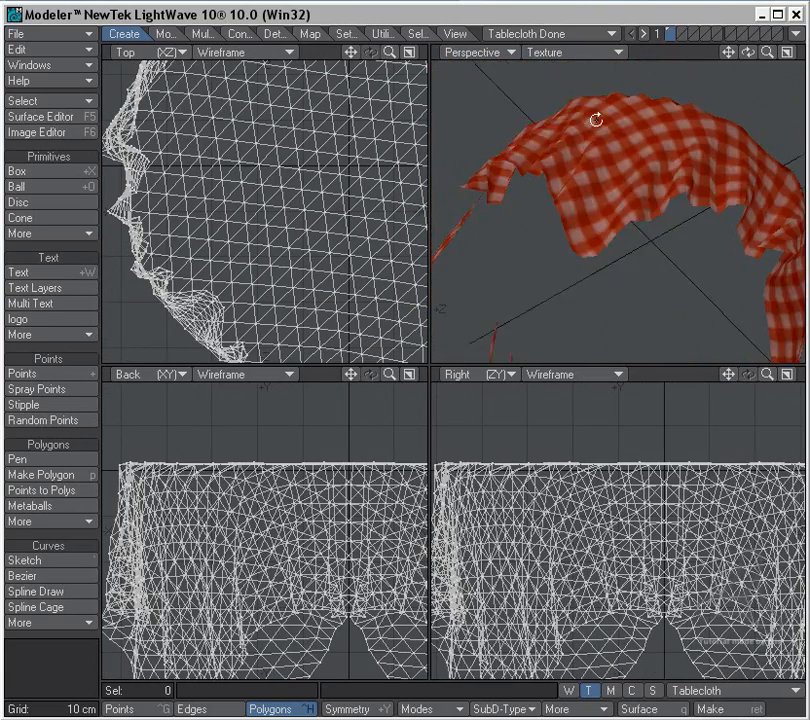
- Enable Double Sided on the TableCloth surface in the Surface Editor
left_click(42, 116)
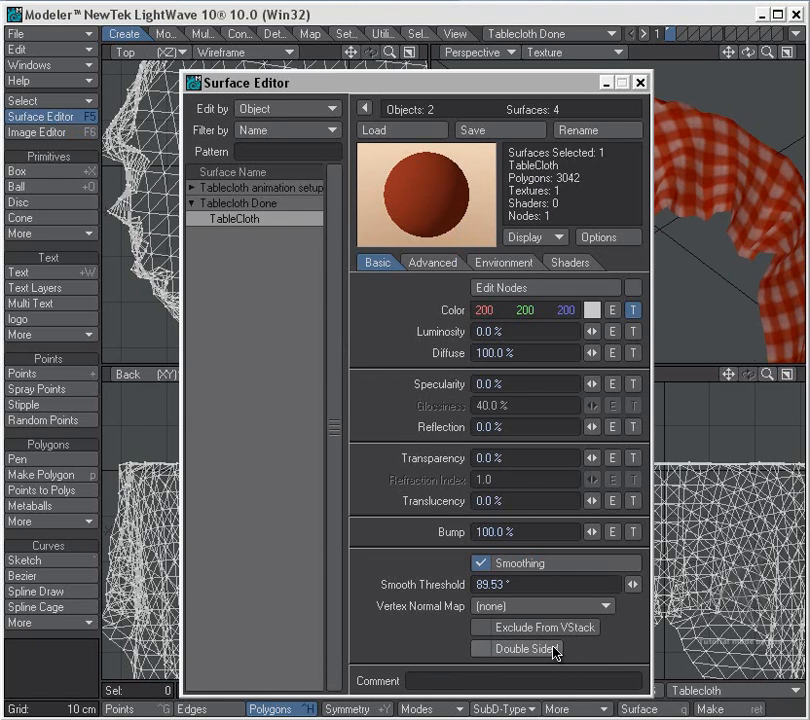
left_click(641, 82)
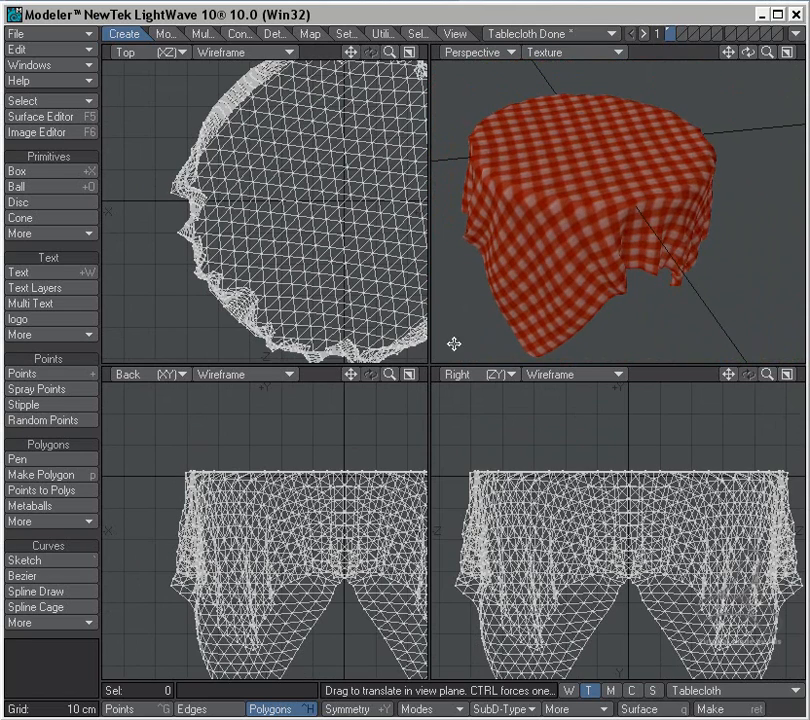
mouse_move(609, 334)
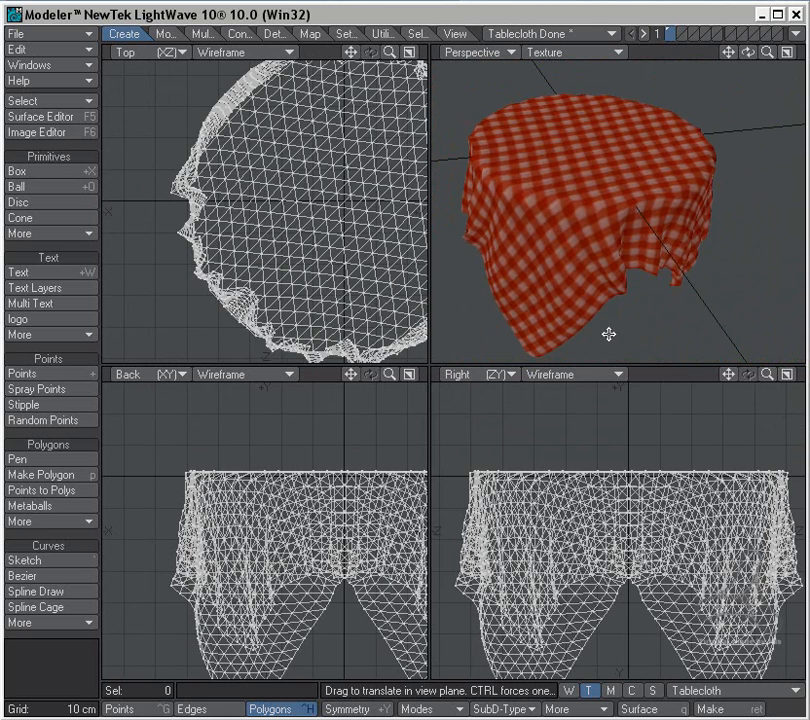
mouse_move(608, 297)
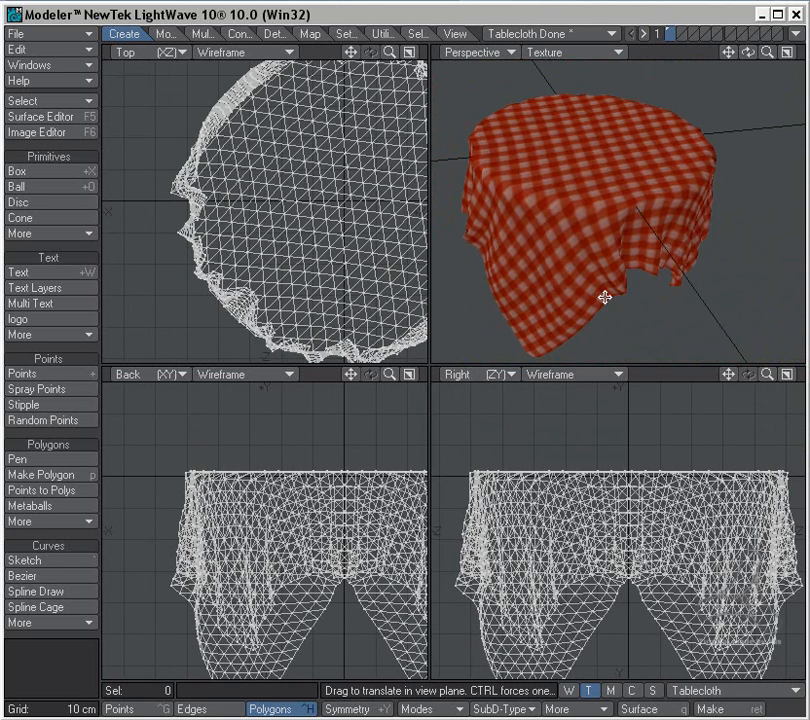